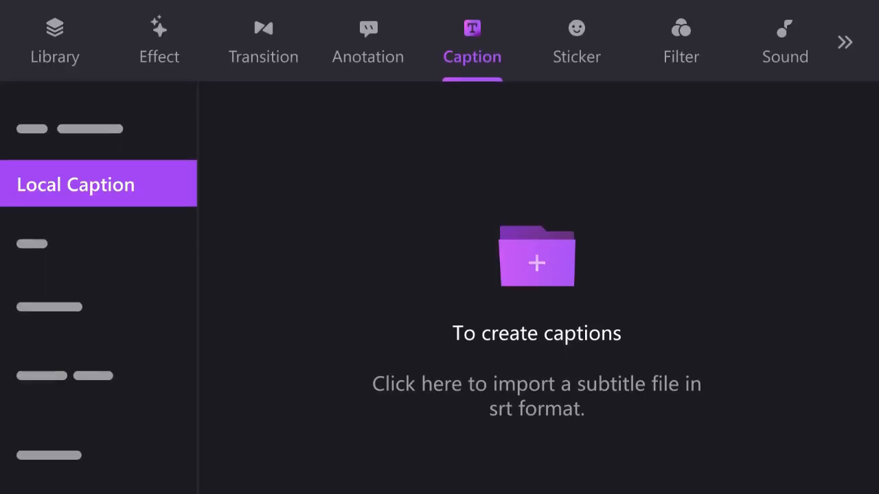
Step: Convert the title to English (US) speech using the Mike voice
left_click(536, 268)
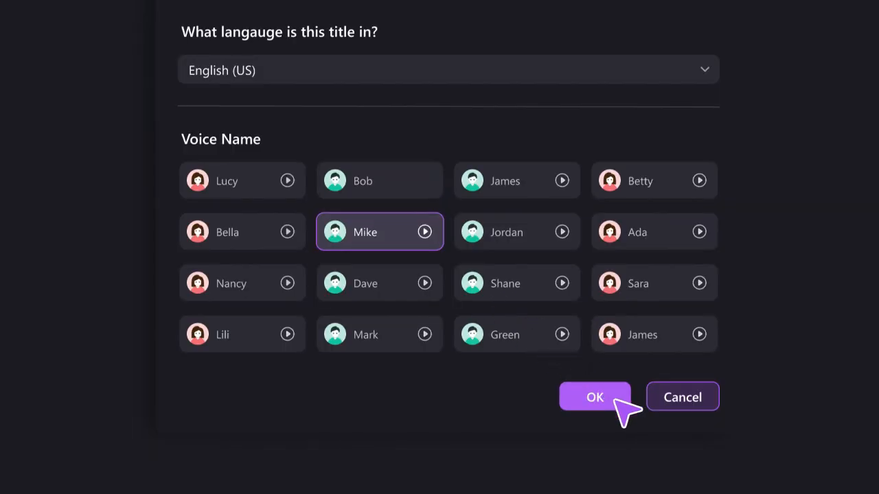
left_click(594, 396)
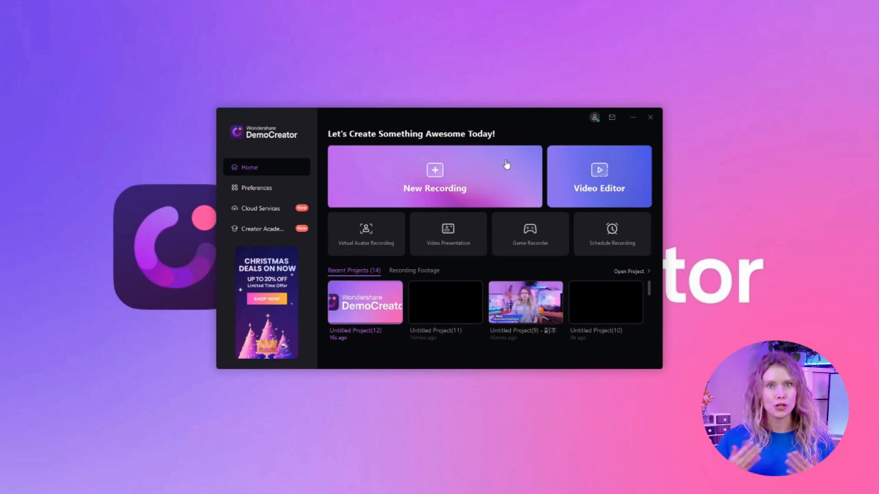
Step: Start a new screen recording session to reach the empty Video Editor
left_click(434, 176)
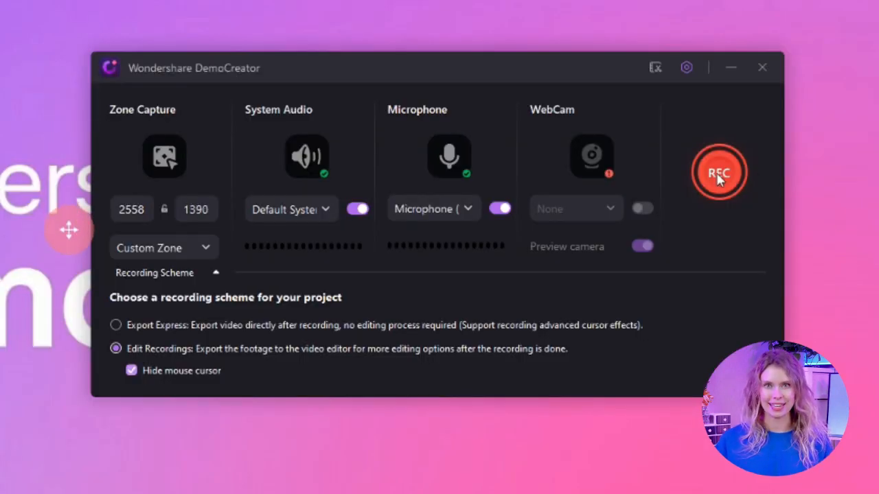
left_click(719, 173)
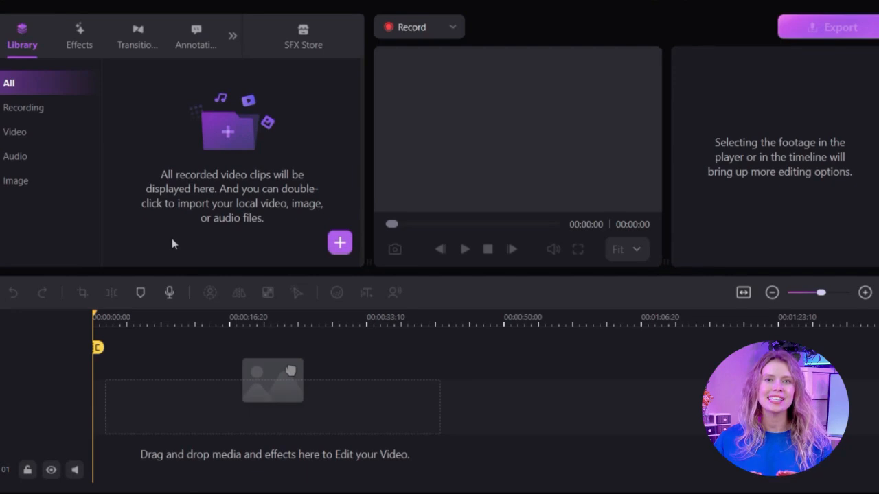
Step: Import DEMO.mp4 from the computer and place it on the timeline
left_click(339, 243)
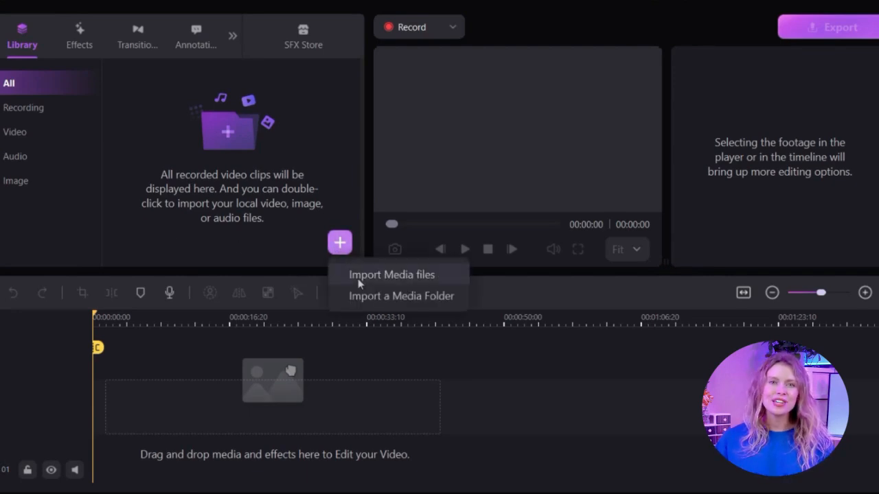
mouse_move(370, 307)
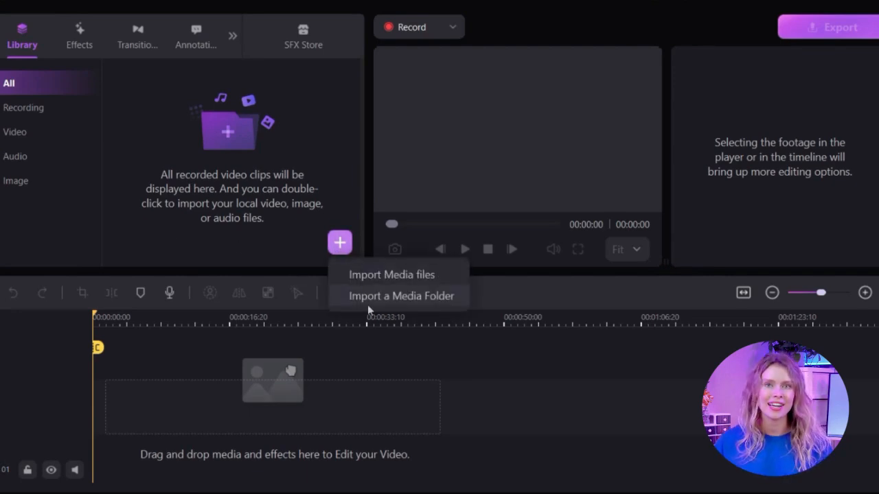
left_click(394, 275)
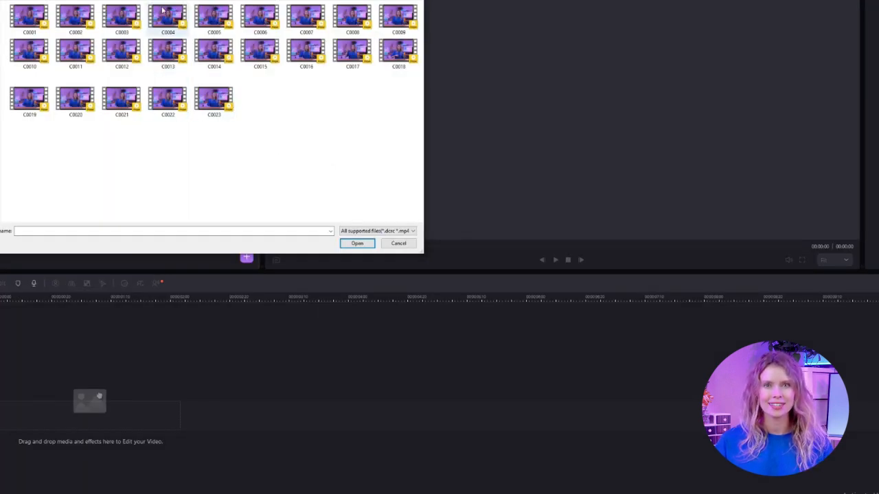
left_click(122, 56)
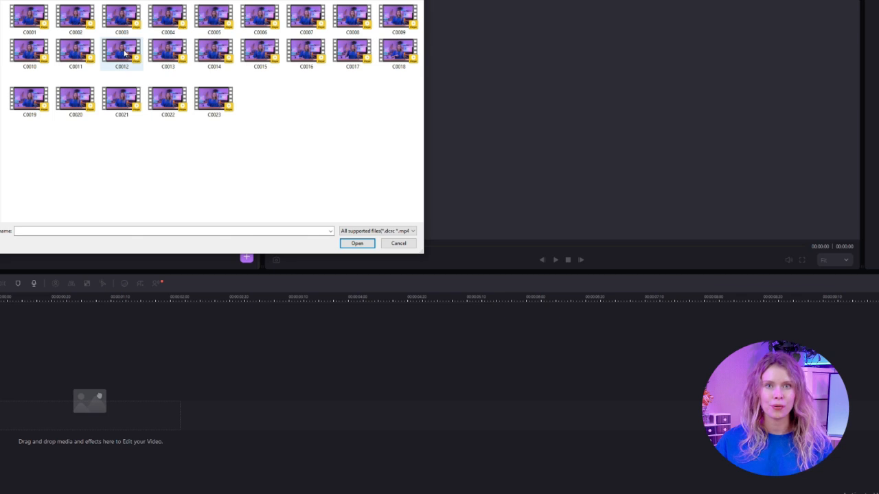
left_click(356, 244)
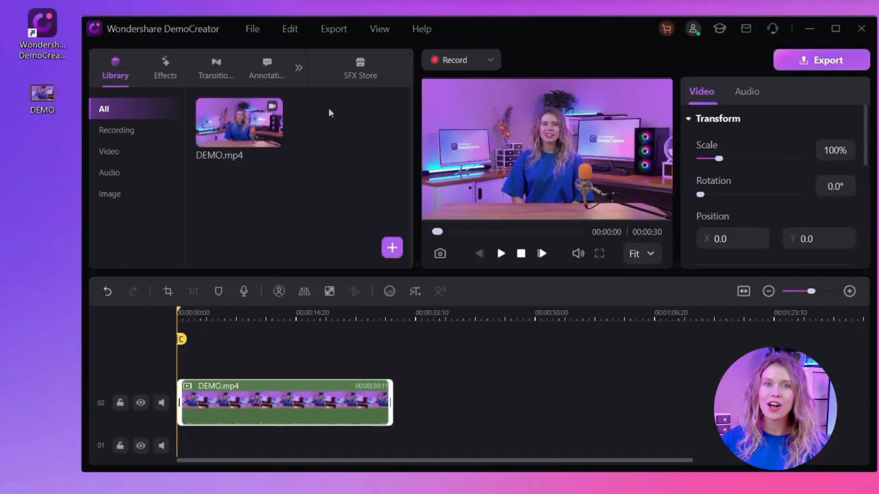
Step: Run Auto-Caption speech recognition with English (United States) as the language
left_click(266, 67)
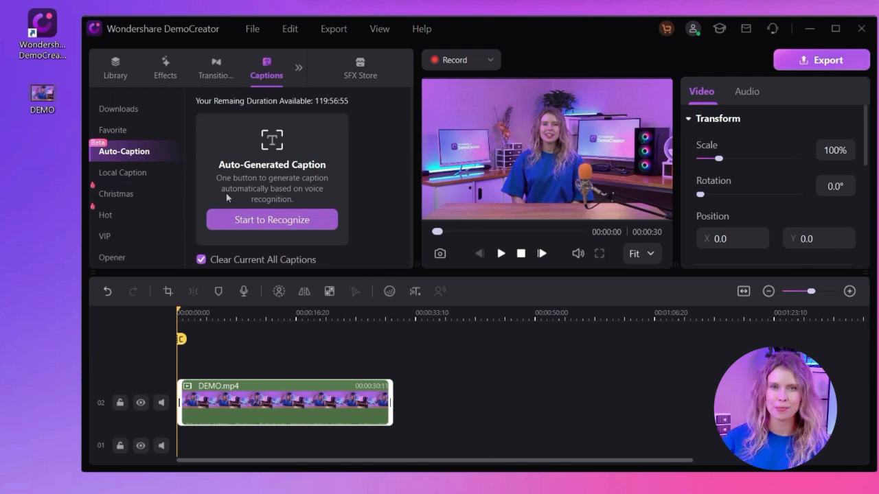
left_click(272, 220)
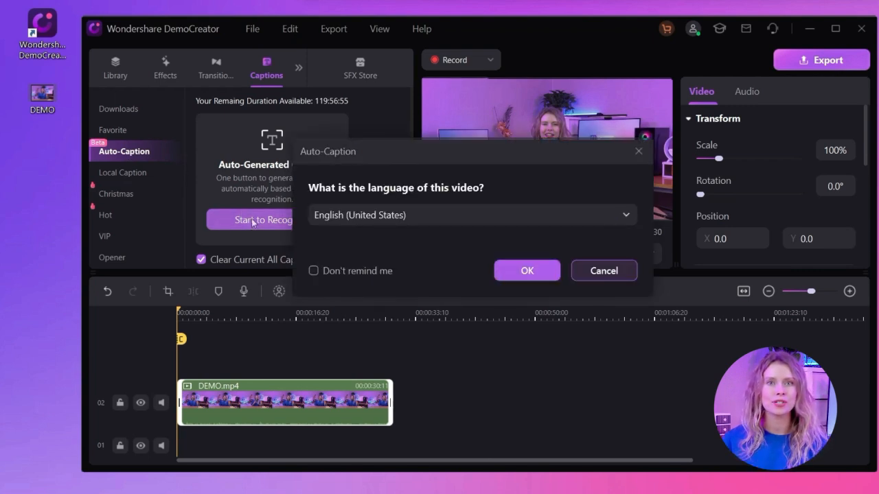
left_click(471, 214)
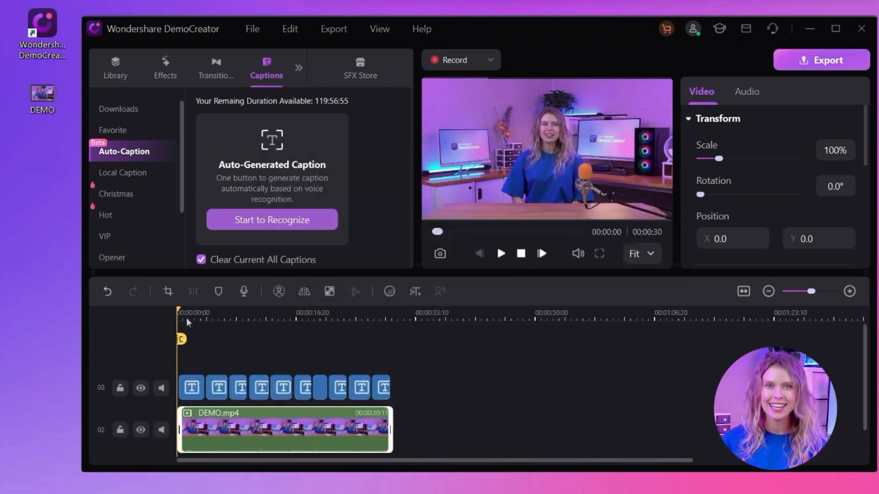
left_click(500, 253)
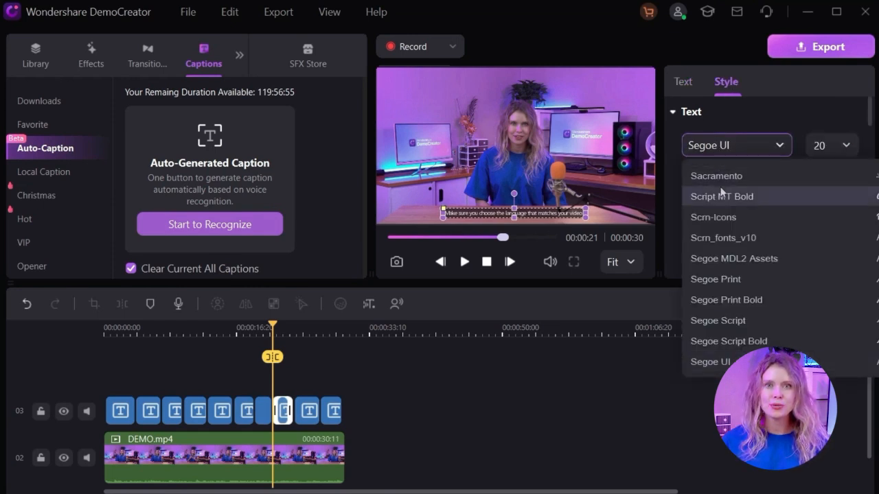
Step: Keep Segoe UI and set a teal border and dark blue shadow with blur 3
left_click(846, 145)
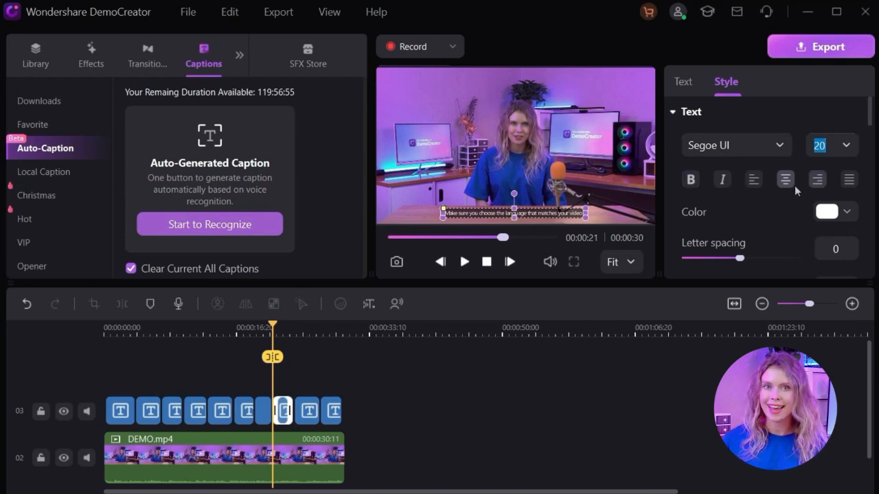
scroll("down", 3)
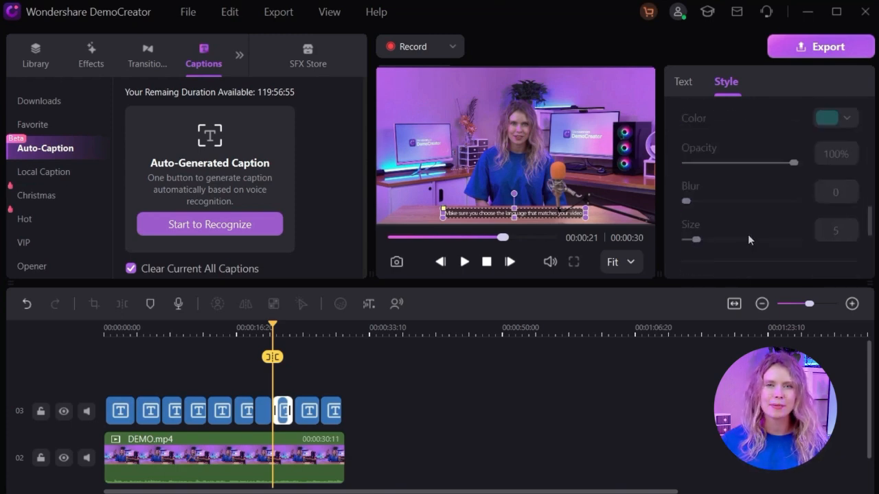
scroll("down", 3)
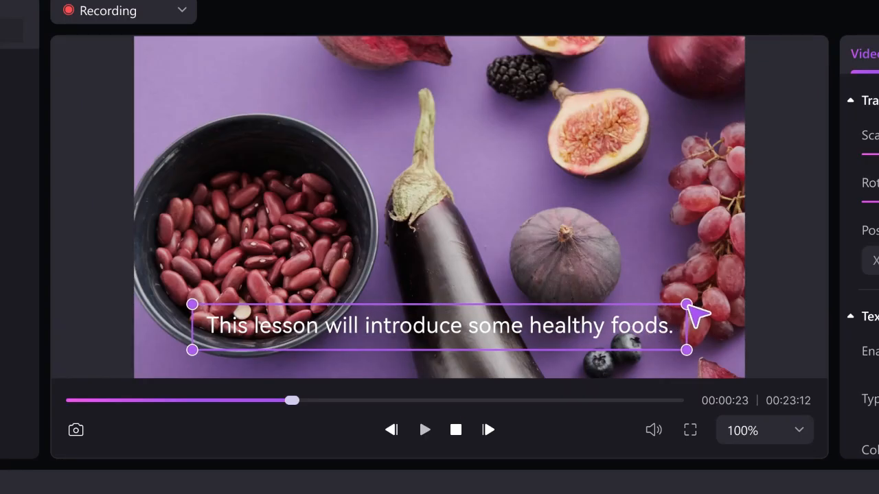
left_click_drag(687, 305, 661, 322)
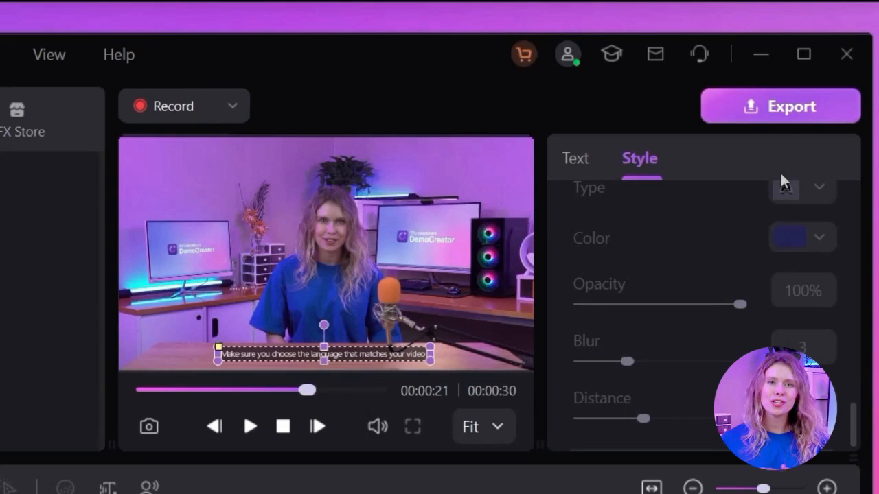
Step: Export the video as 'auto-caption' with the High quality preset
left_click(780, 106)
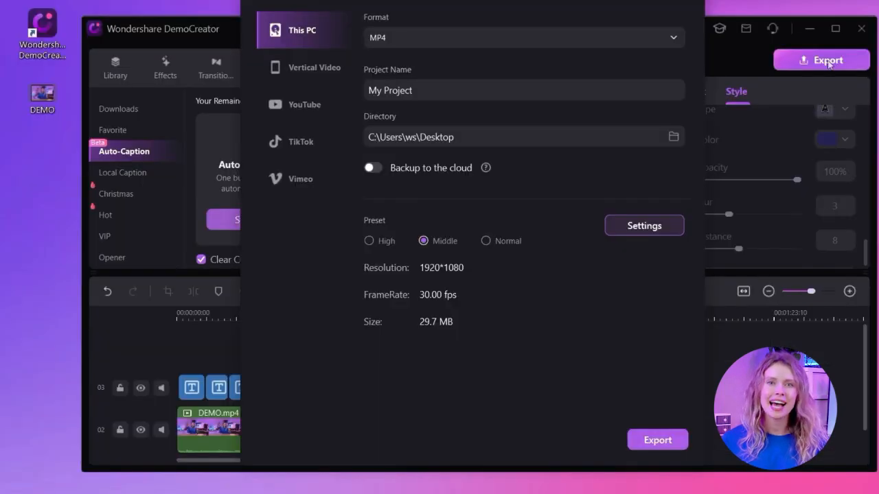
left_click(439, 90)
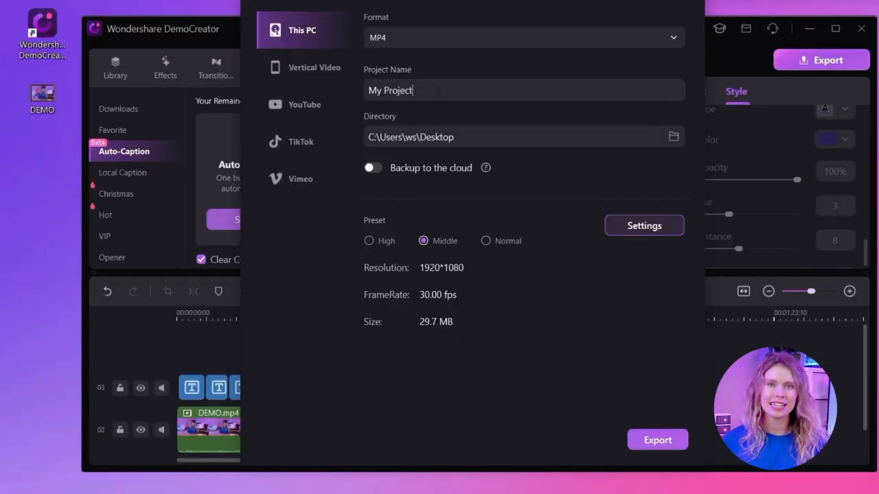
type("auto-")
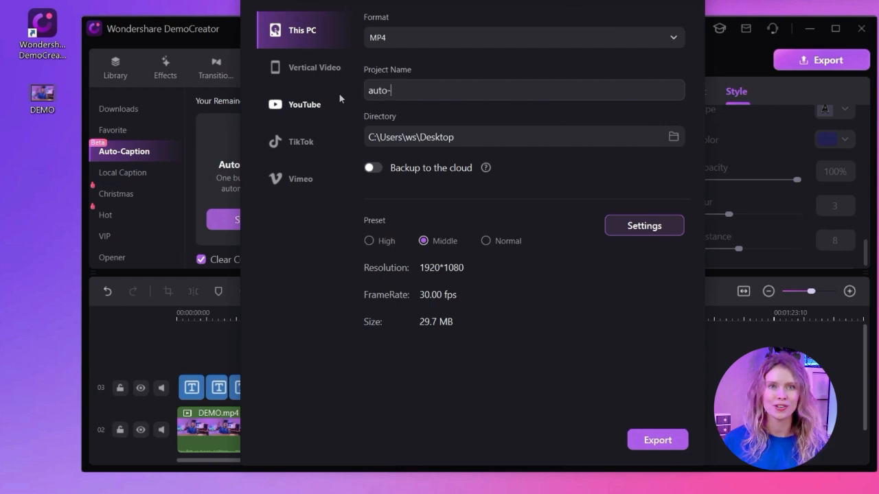
type("caption")
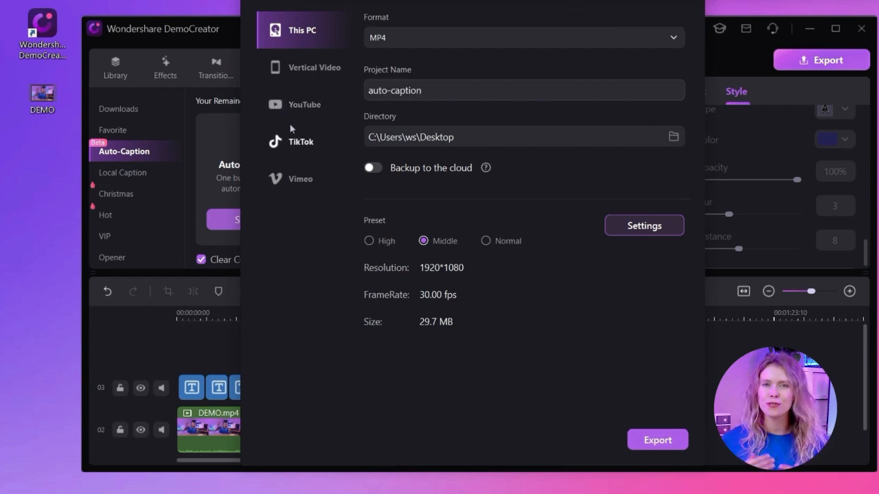
left_click(368, 241)
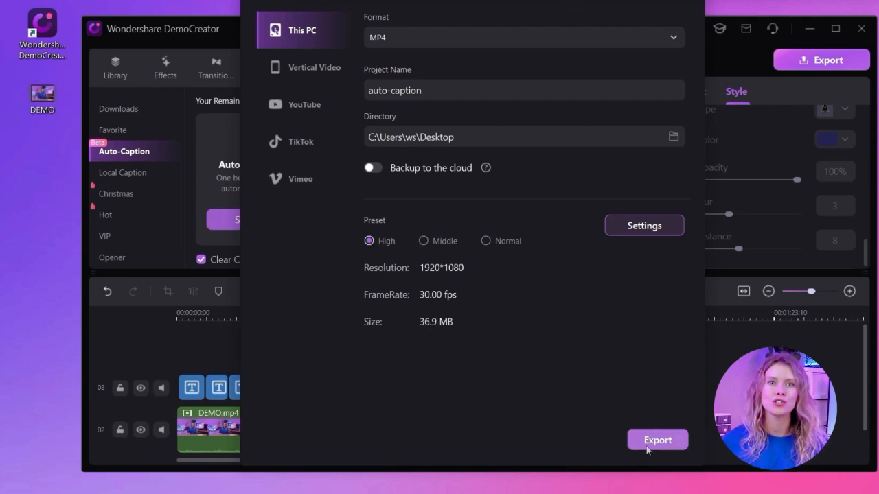
left_click(657, 440)
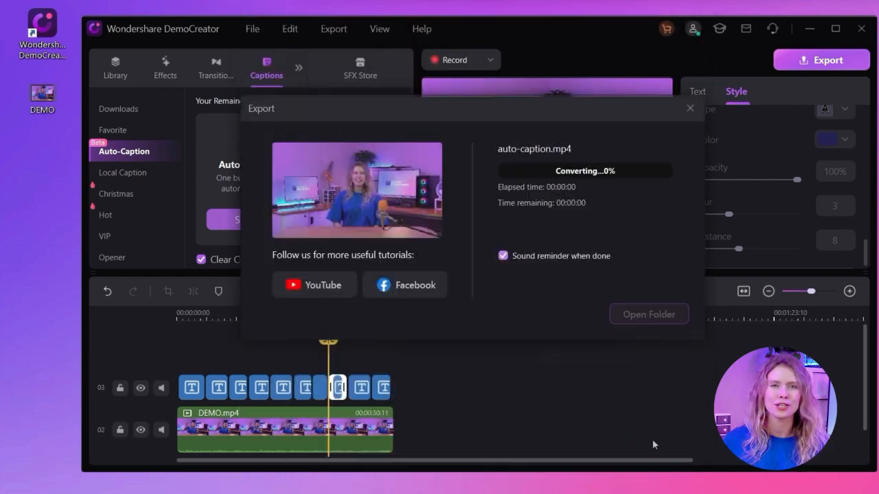